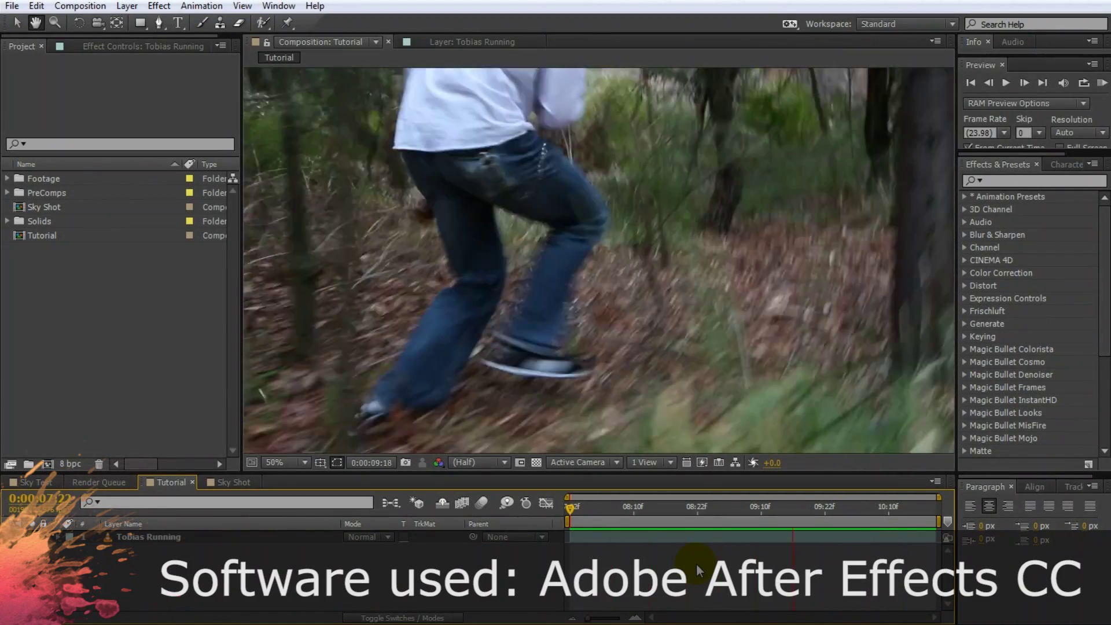
Move the time indicator to 0:00:10:09, where the runner is mid-stride holding a bottle
left_click(878, 507)
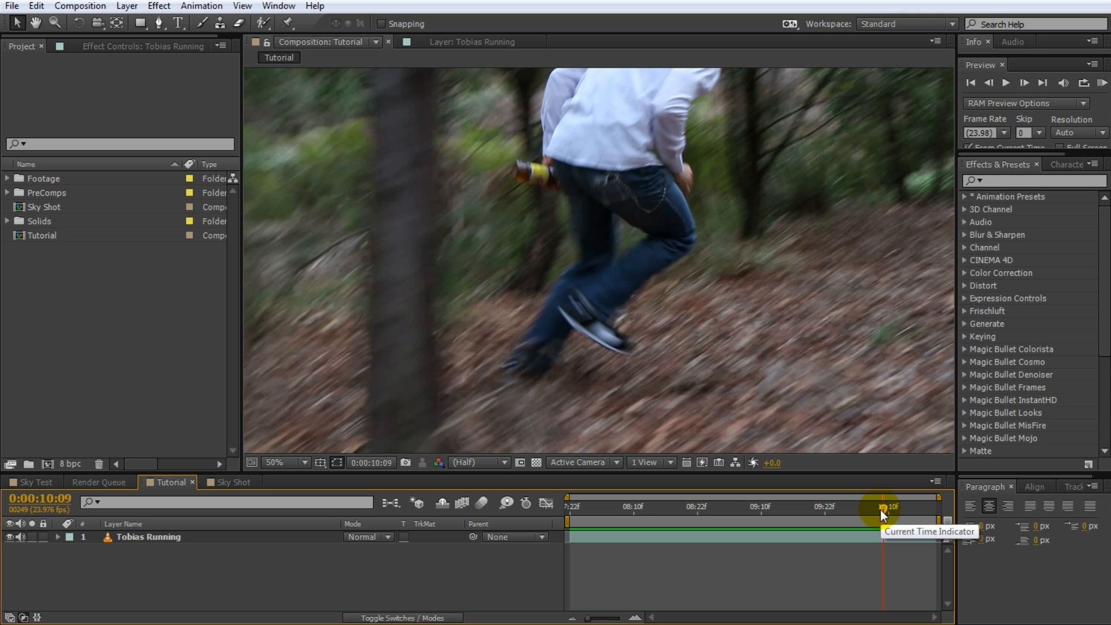
mouse_move(412, 61)
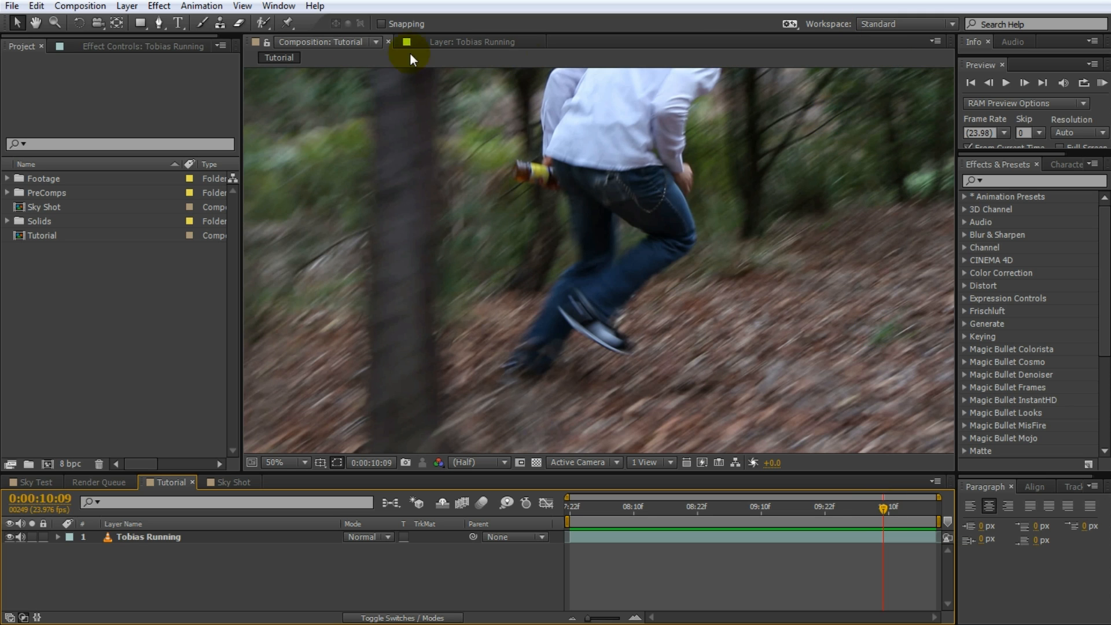
mouse_move(770, 428)
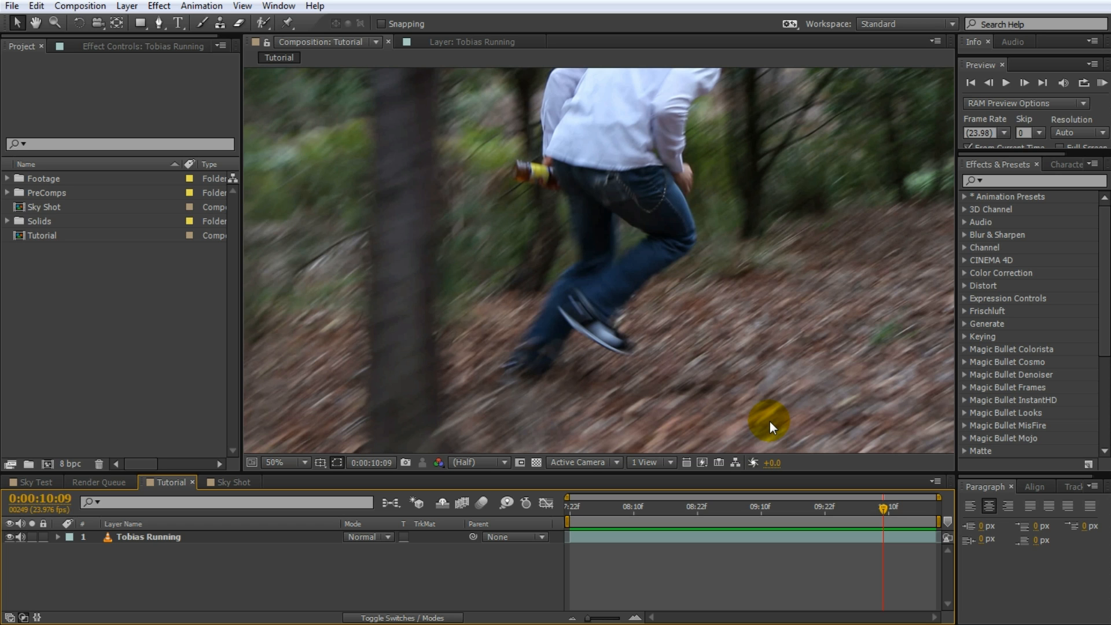
Apply Hue/Saturation to Tobias Running and set Master Saturation to -78
left_click(1035, 181)
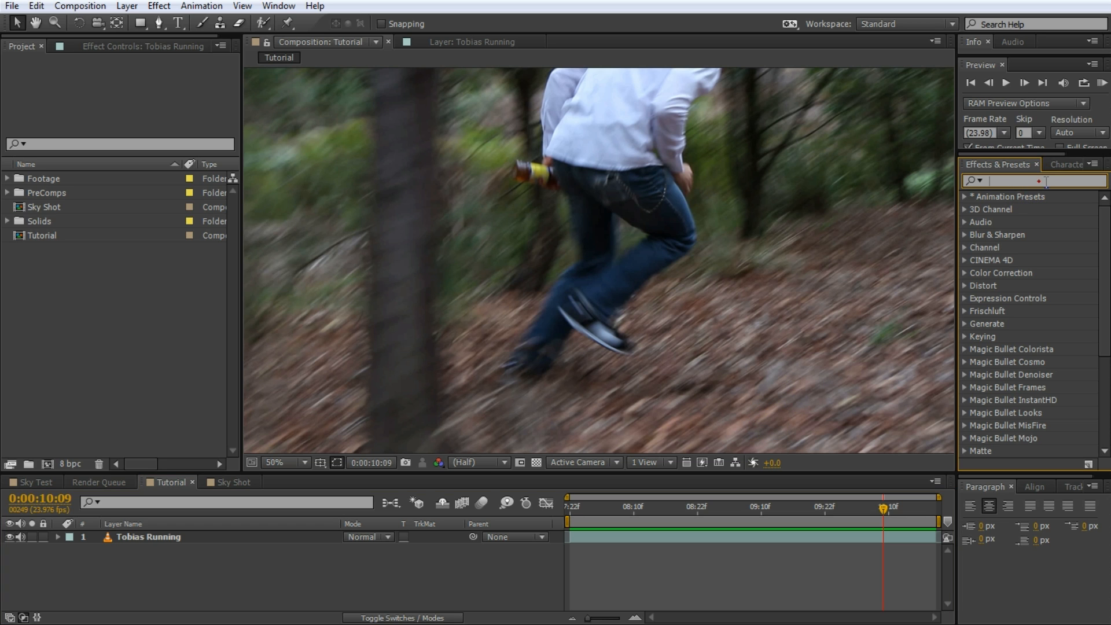
type("hue")
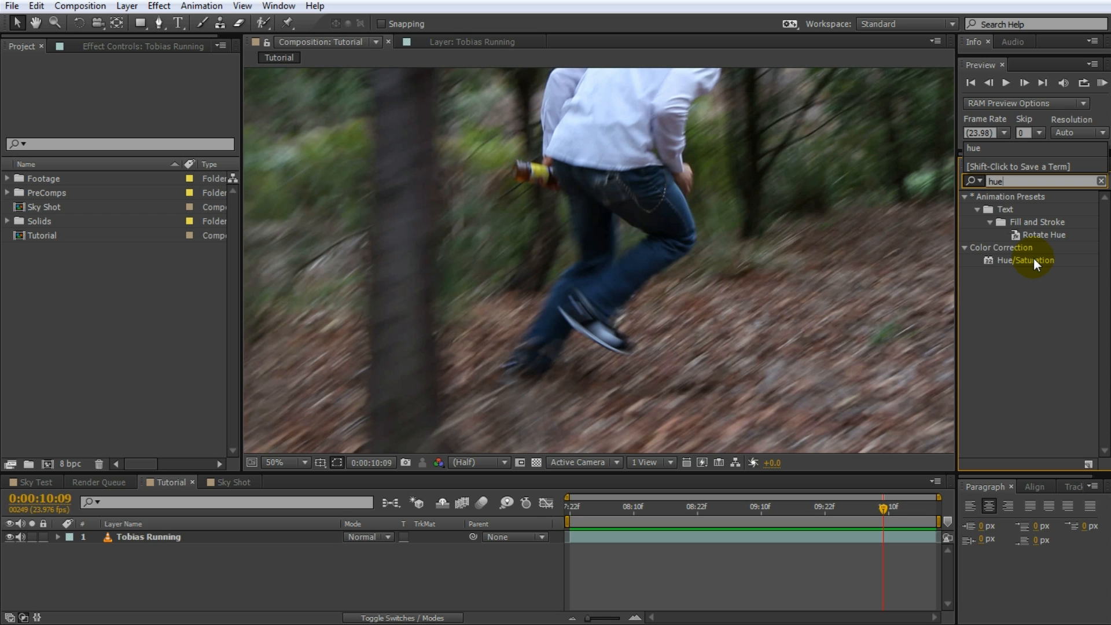
double_click(1028, 260)
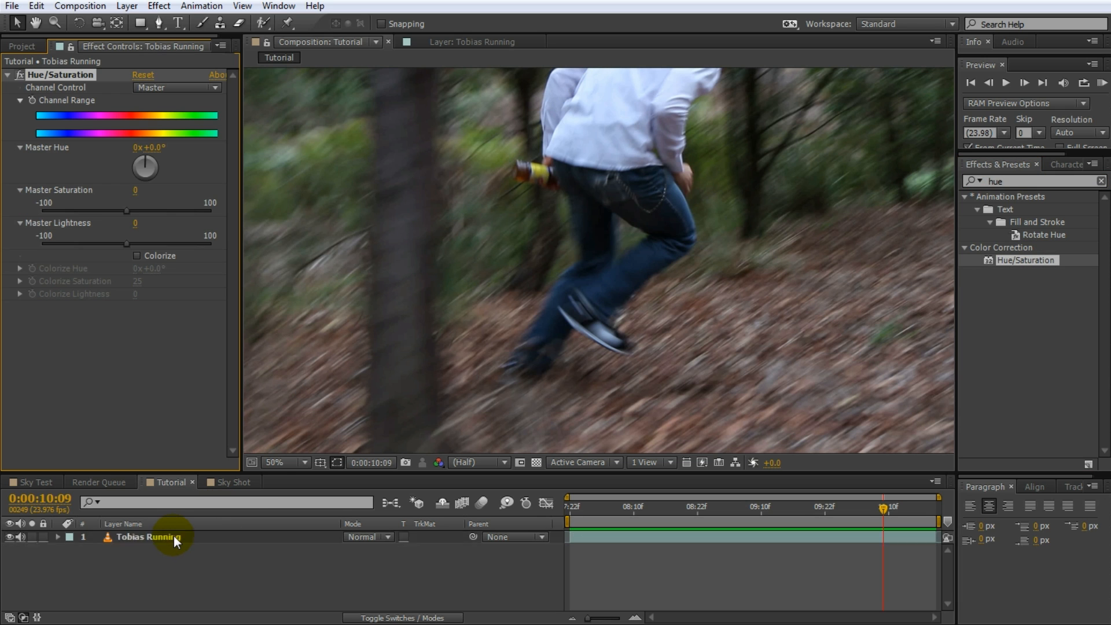
double_click(149, 536)
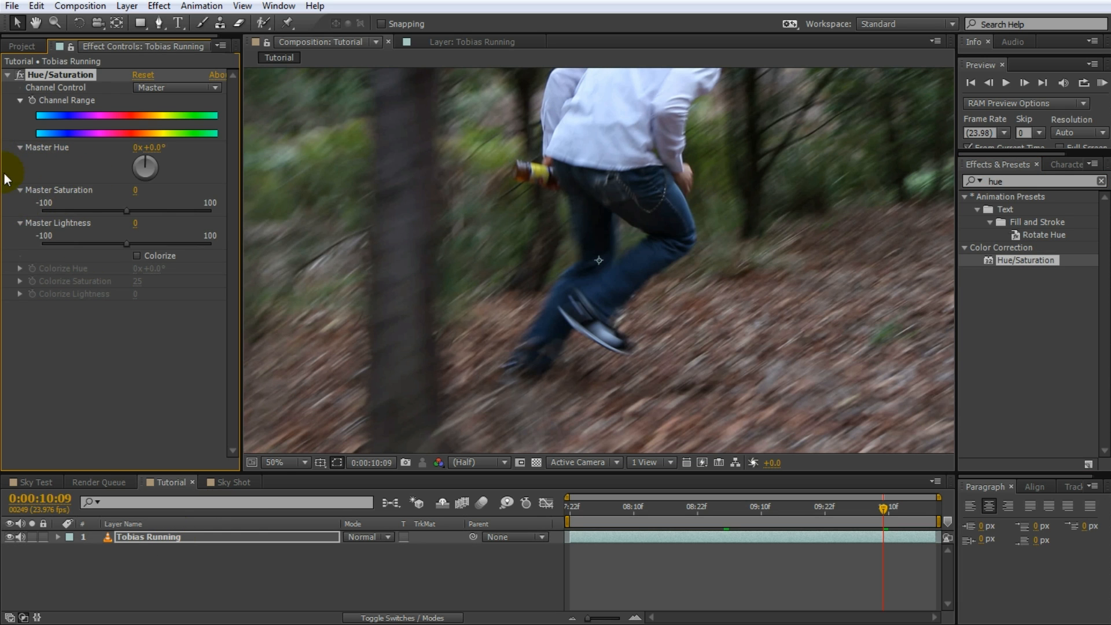
left_click_drag(127, 211, 67, 211)
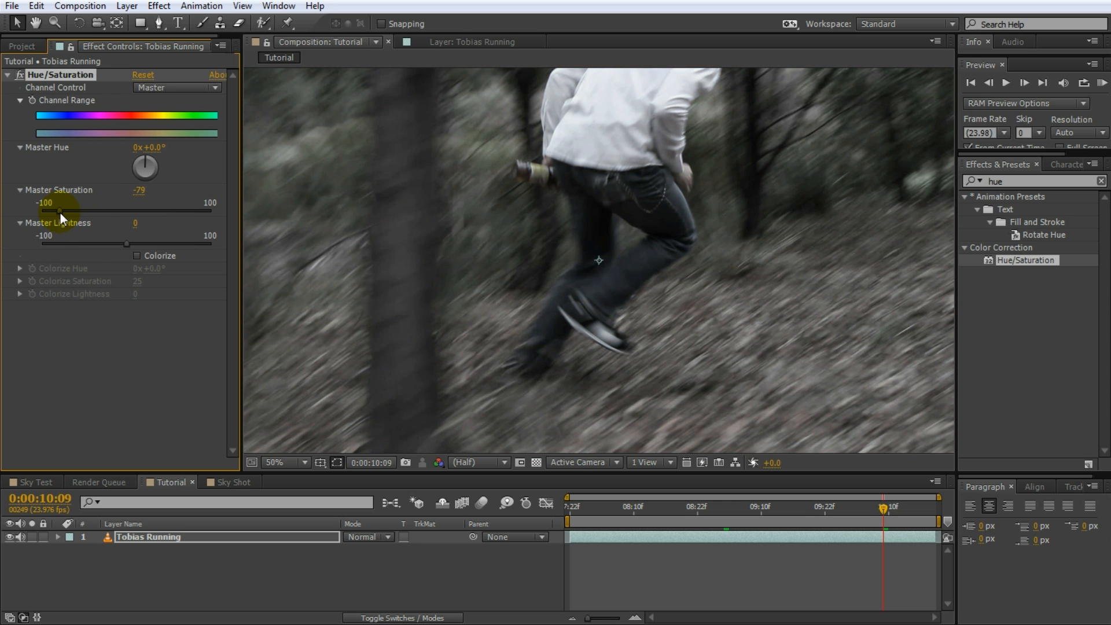
left_click_drag(42, 210, 44, 211)
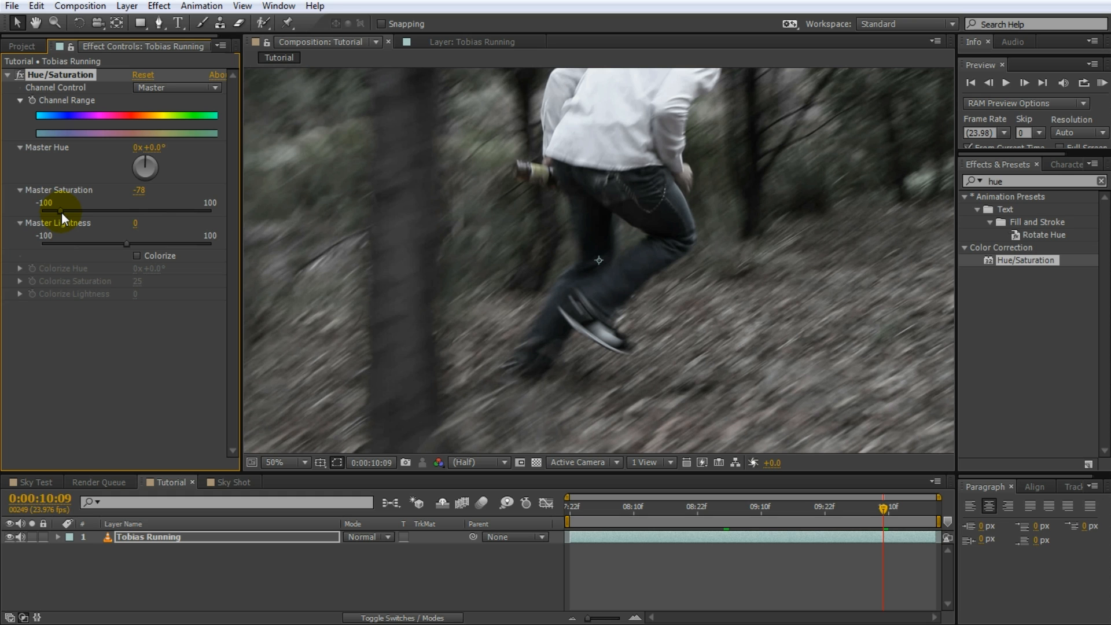
mouse_move(976, 234)
type("curv")
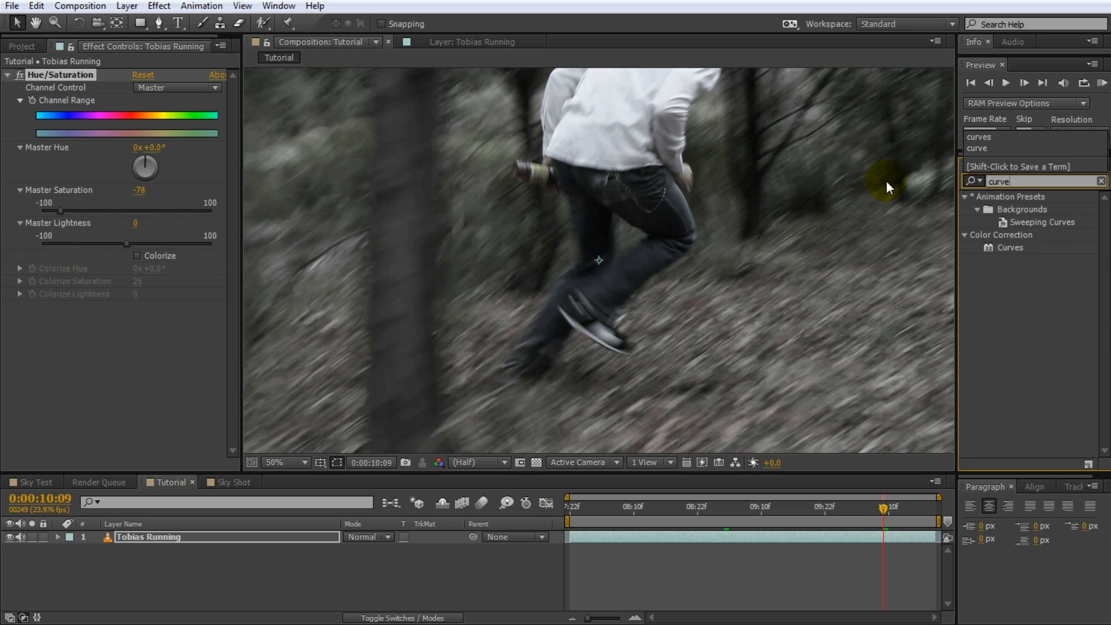
Apply the Curves effect to the Tobias Running layer below Hue/Saturation
double_click(1010, 247)
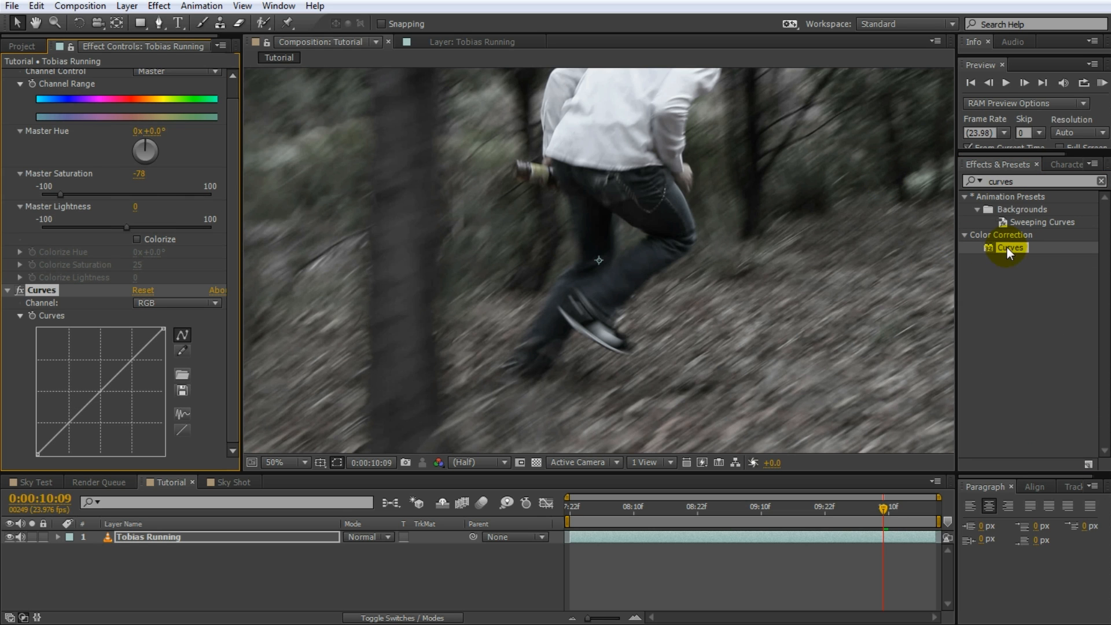
mouse_move(216, 358)
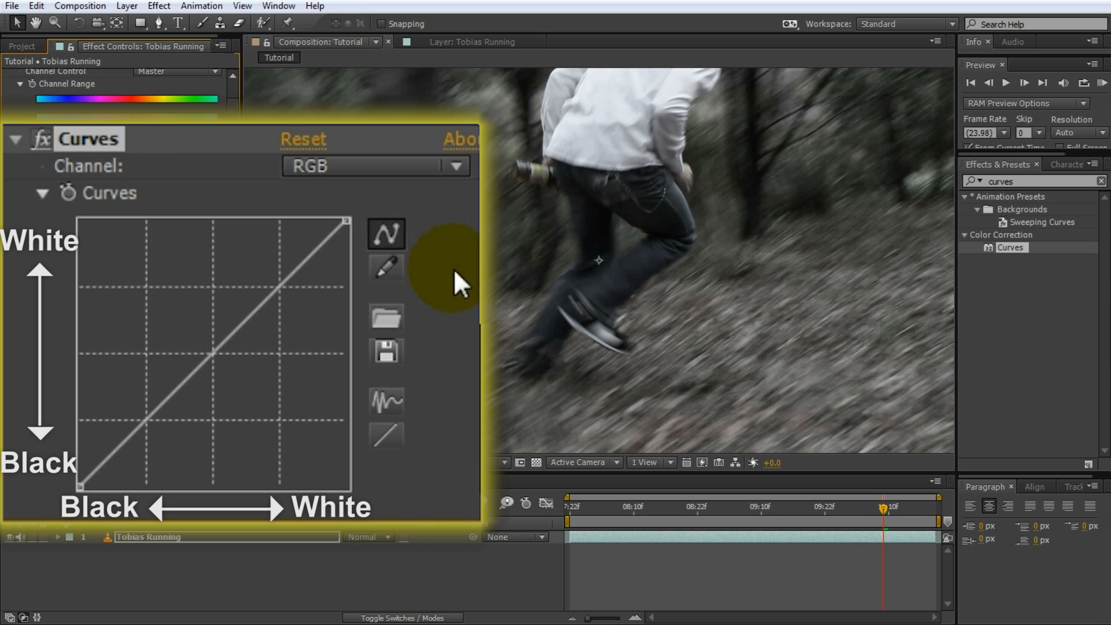
mouse_move(457, 284)
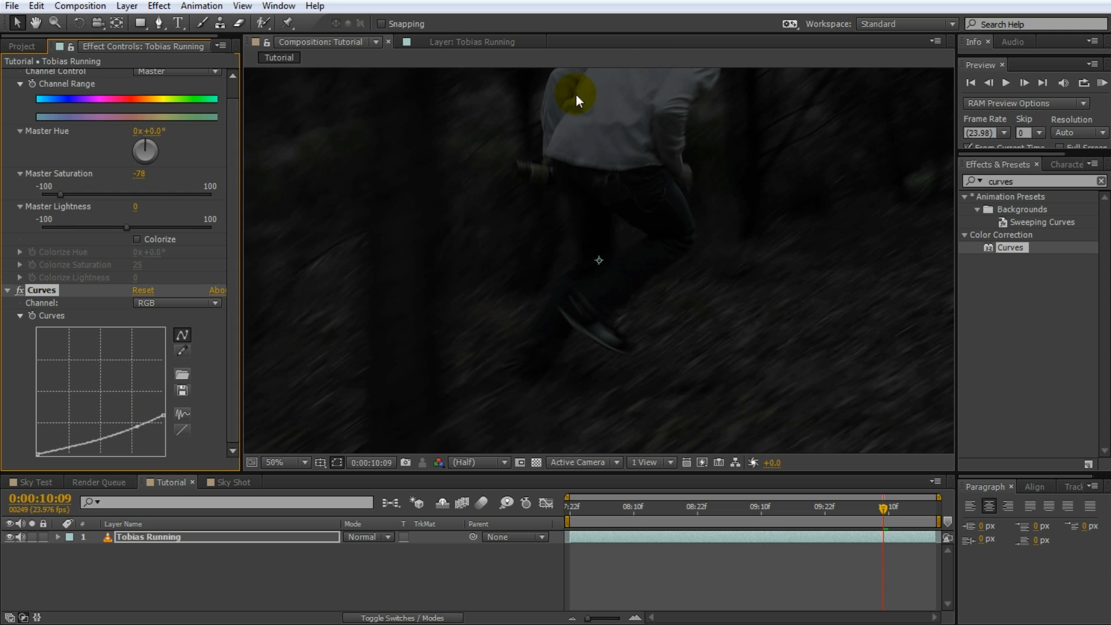
mouse_move(32, 473)
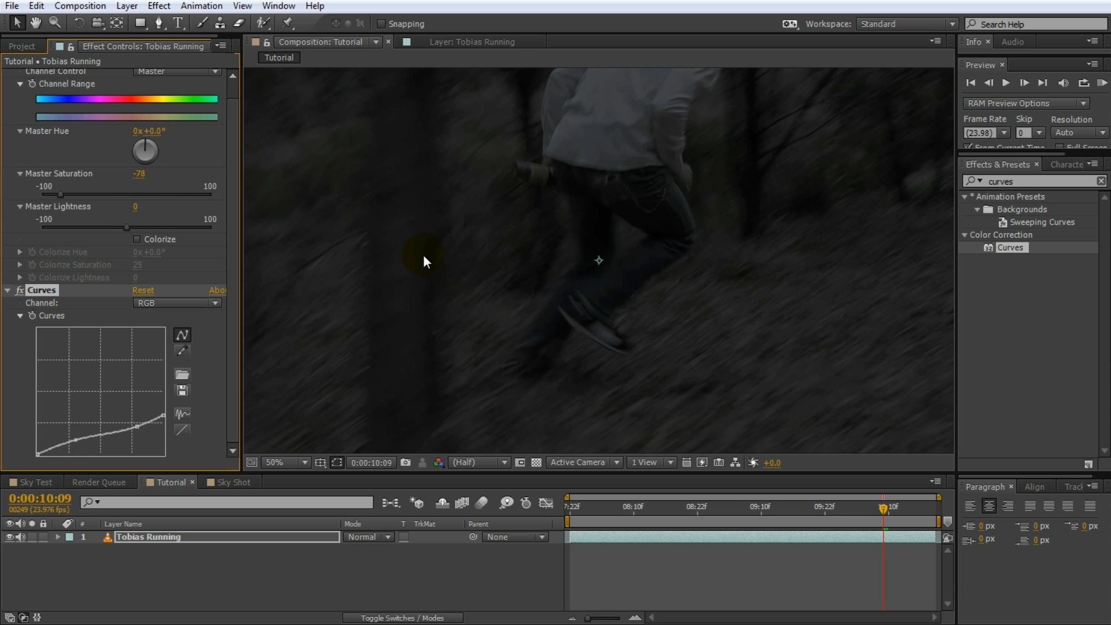
mouse_move(813, 508)
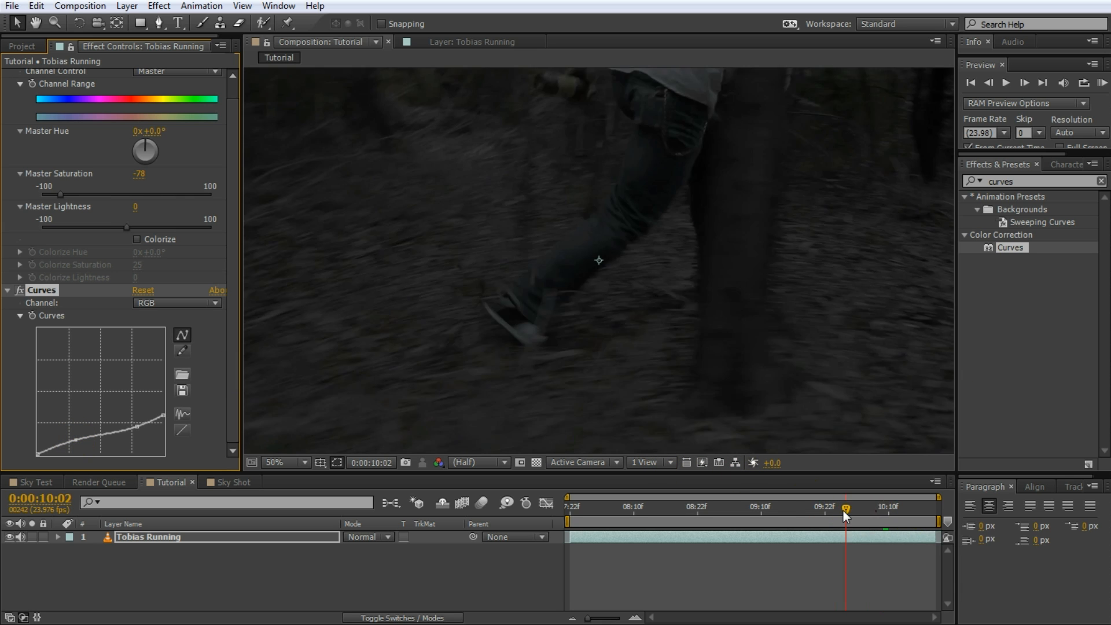
Move the time indicator to 0:00:09:23 to review the darkened running shot
left_click(619, 508)
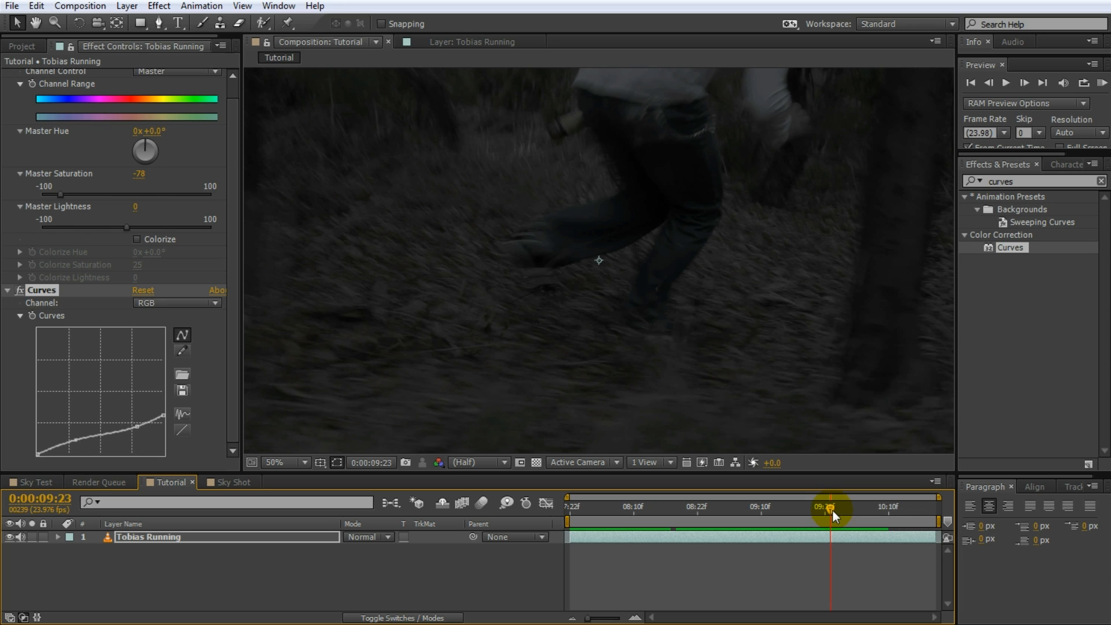
mouse_move(175, 313)
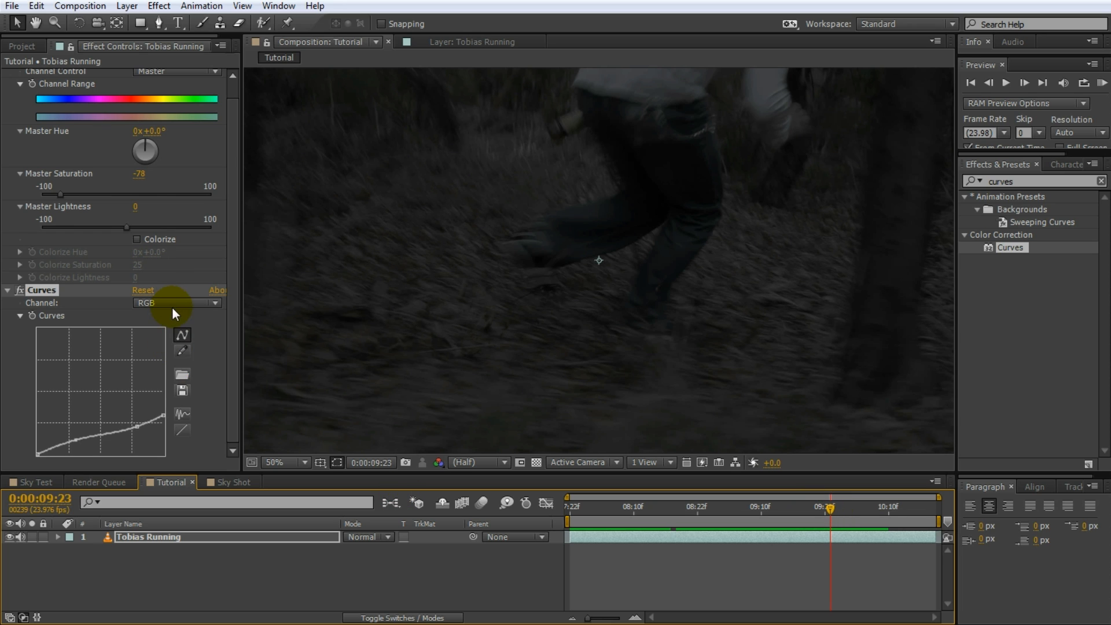
Switch the Curves channel from RGB to Blue
left_click(176, 303)
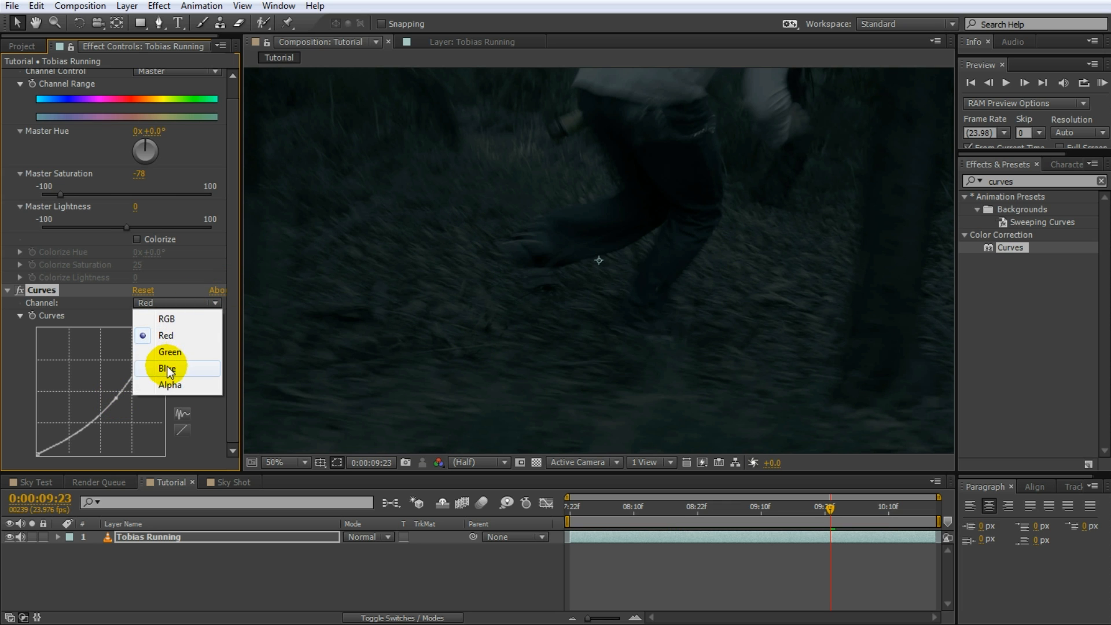
left_click(166, 368)
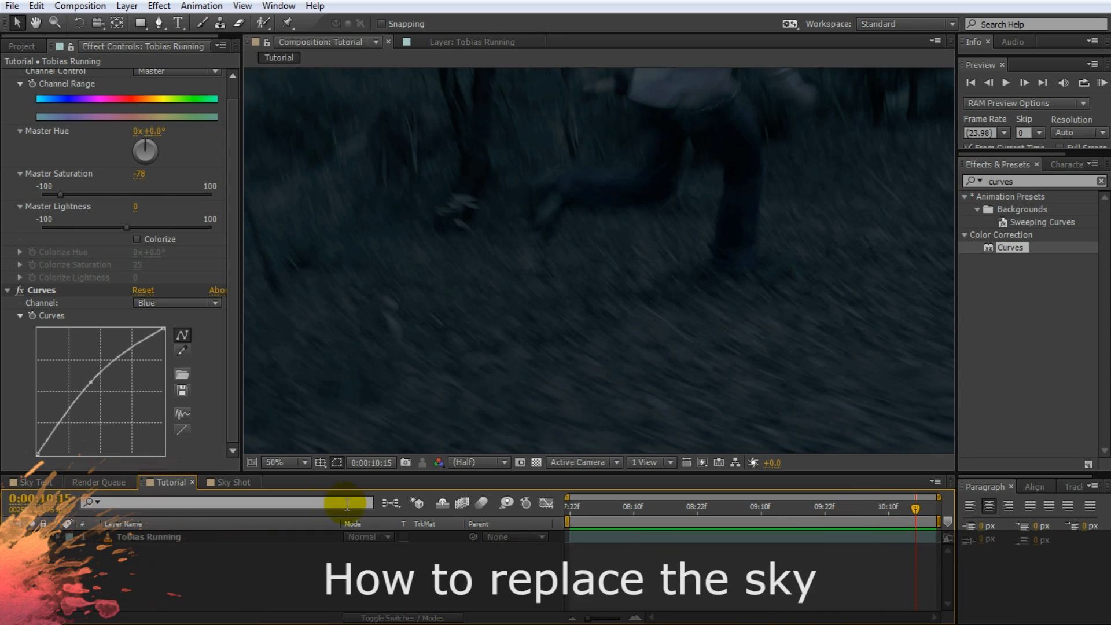
Switch to the Sky Shot composition and select a layer in its timeline
left_click(234, 482)
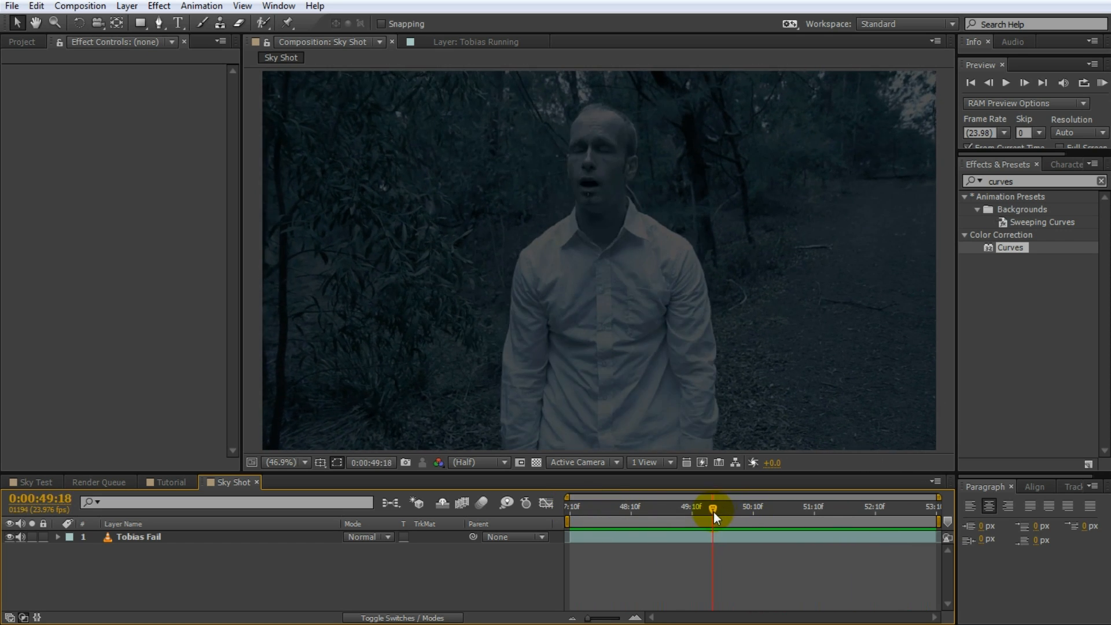
mouse_move(499, 69)
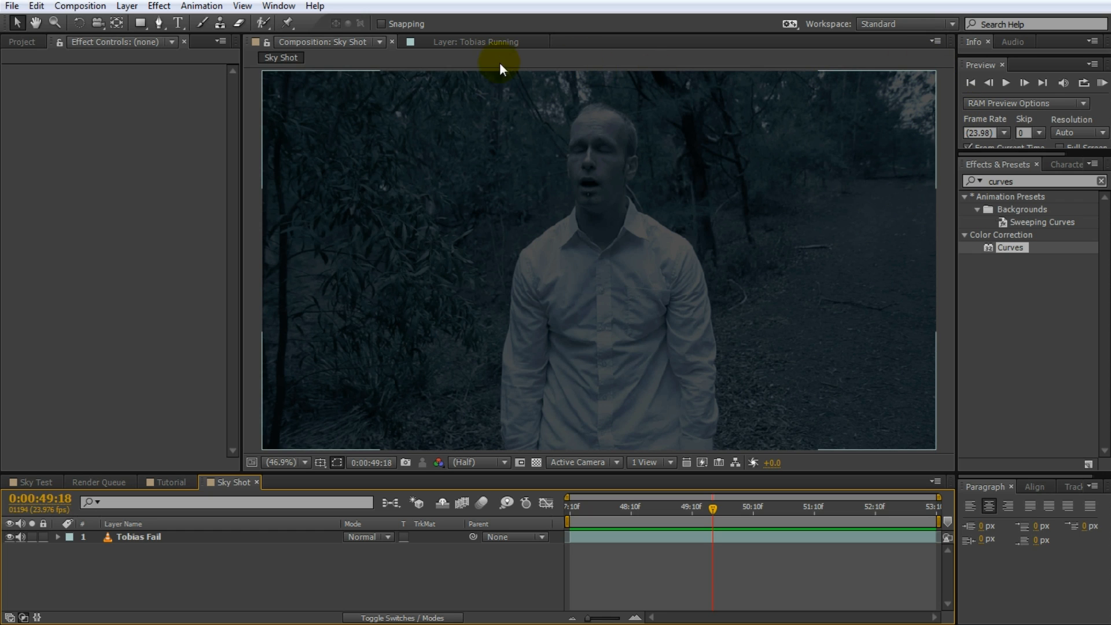
mouse_move(571, 149)
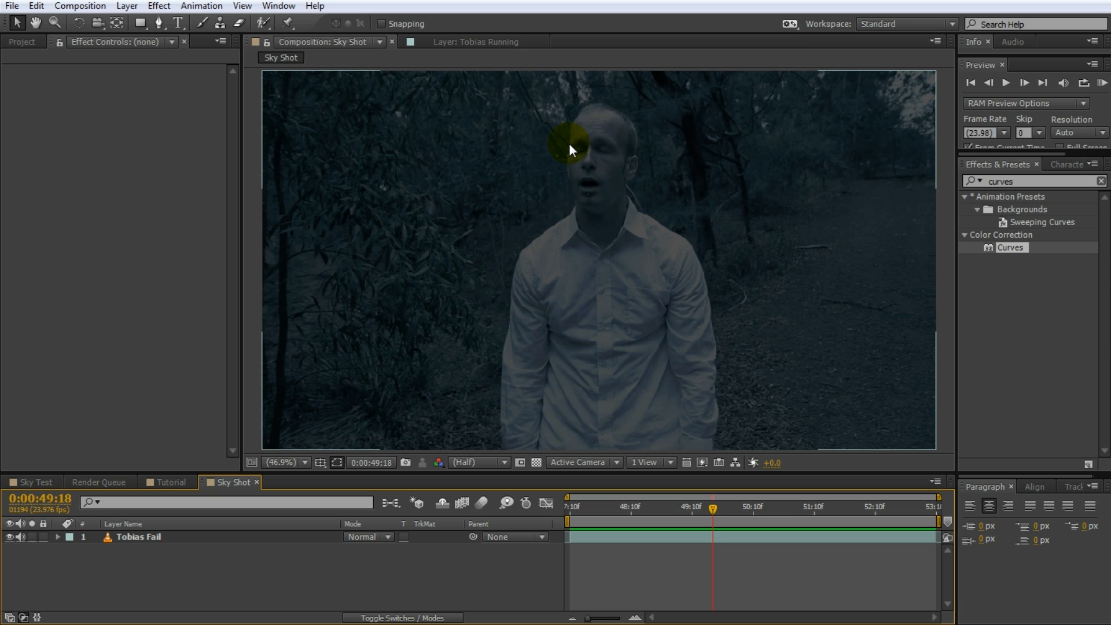
left_click(138, 536)
type("Sky")
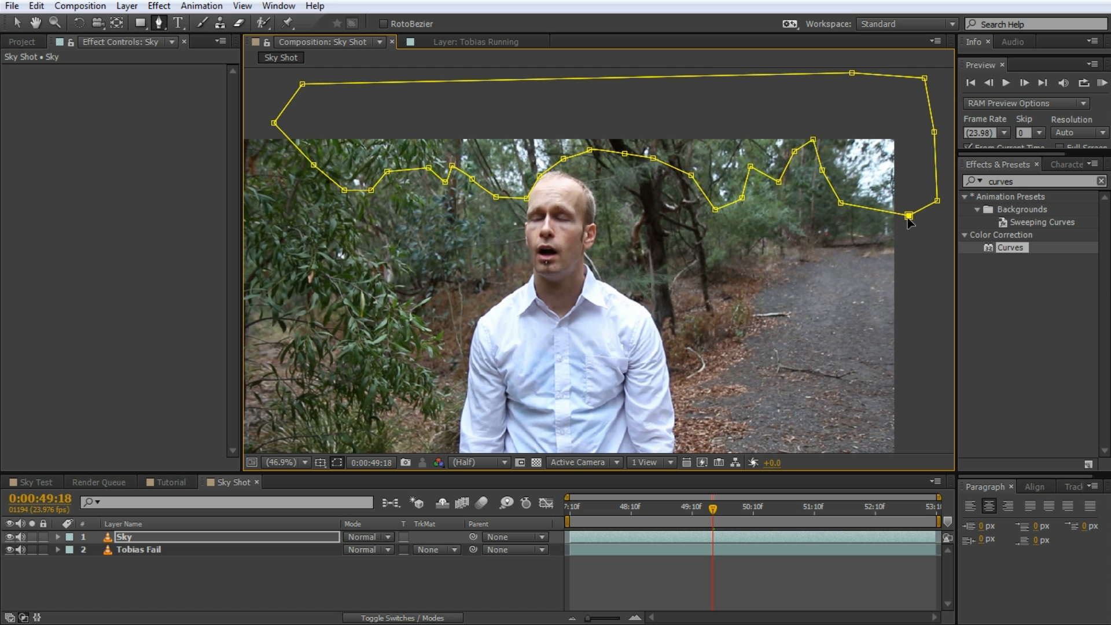
Close the Pen mask outline around the sky above the treeline
left_click(717, 461)
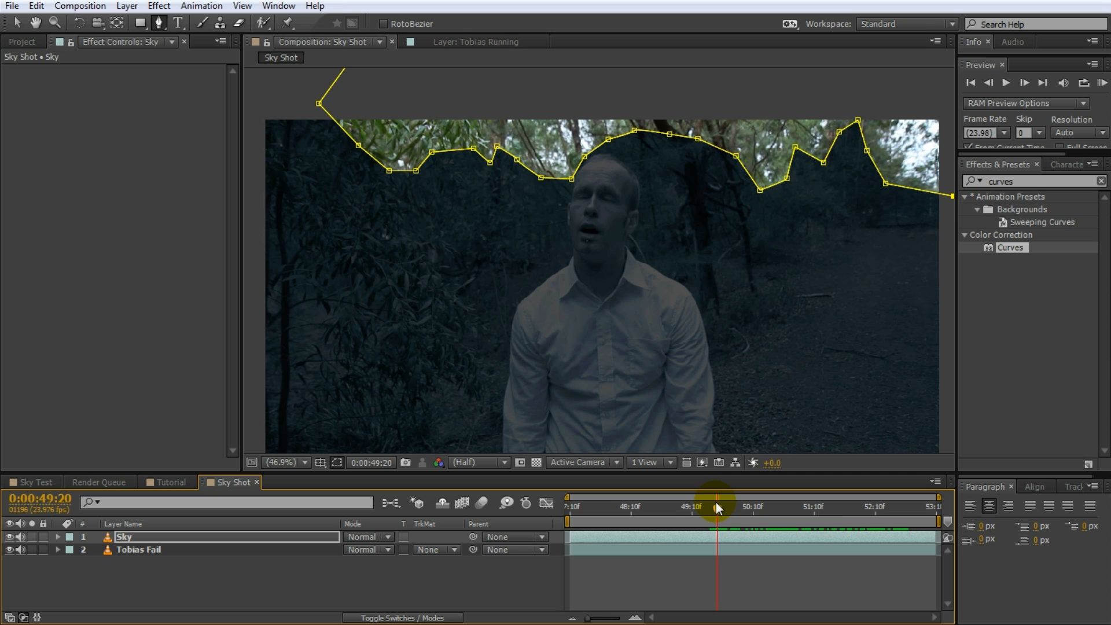
Start keyframing Mask 1's Mask Path and move to a later frame
left_click(56, 536)
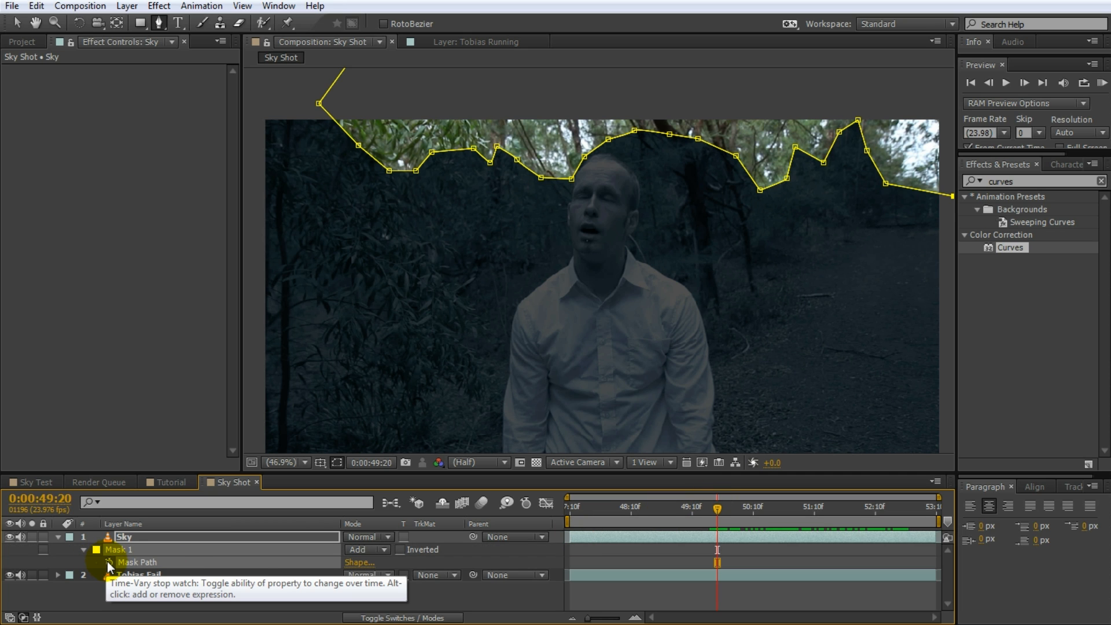
left_click(108, 561)
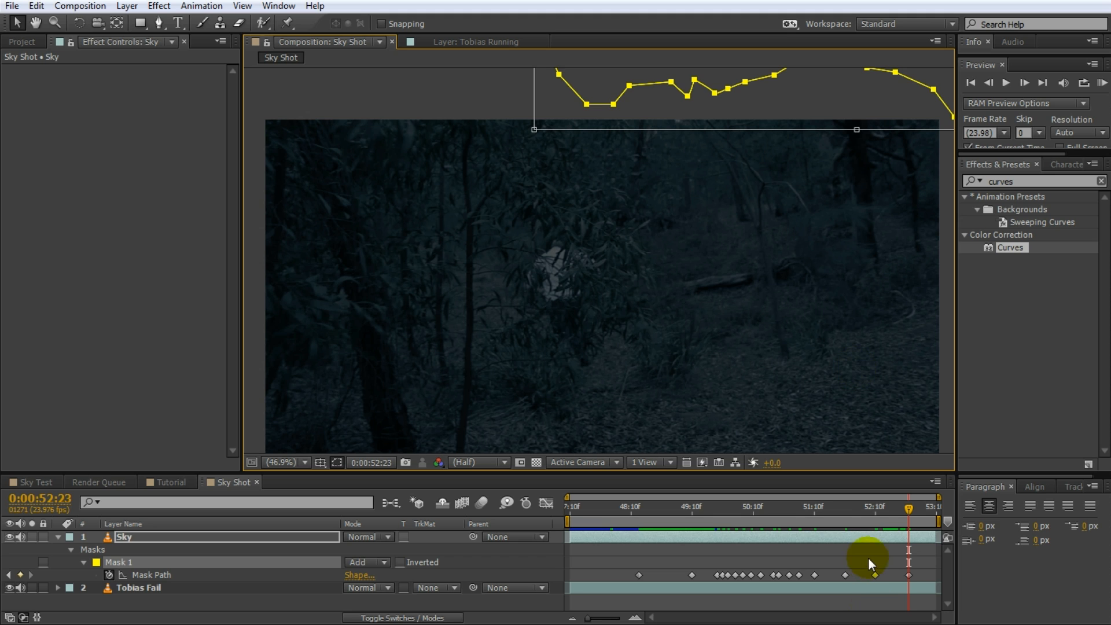
left_click(712, 509)
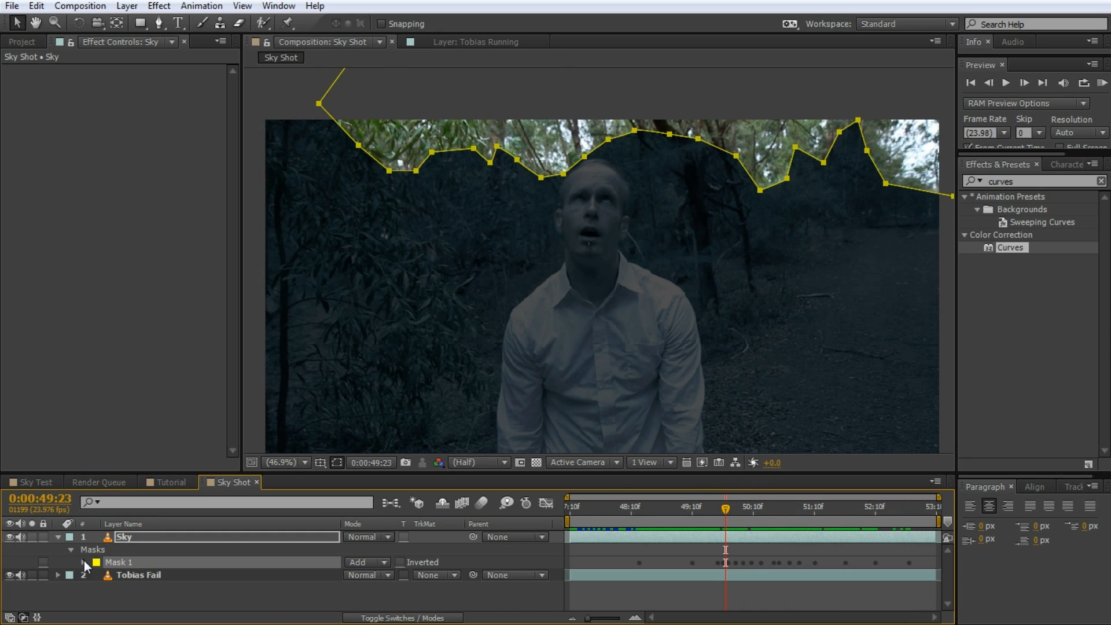
Reveal Mask 1's feather settings to soften the edge to 60 pixels
left_click(83, 561)
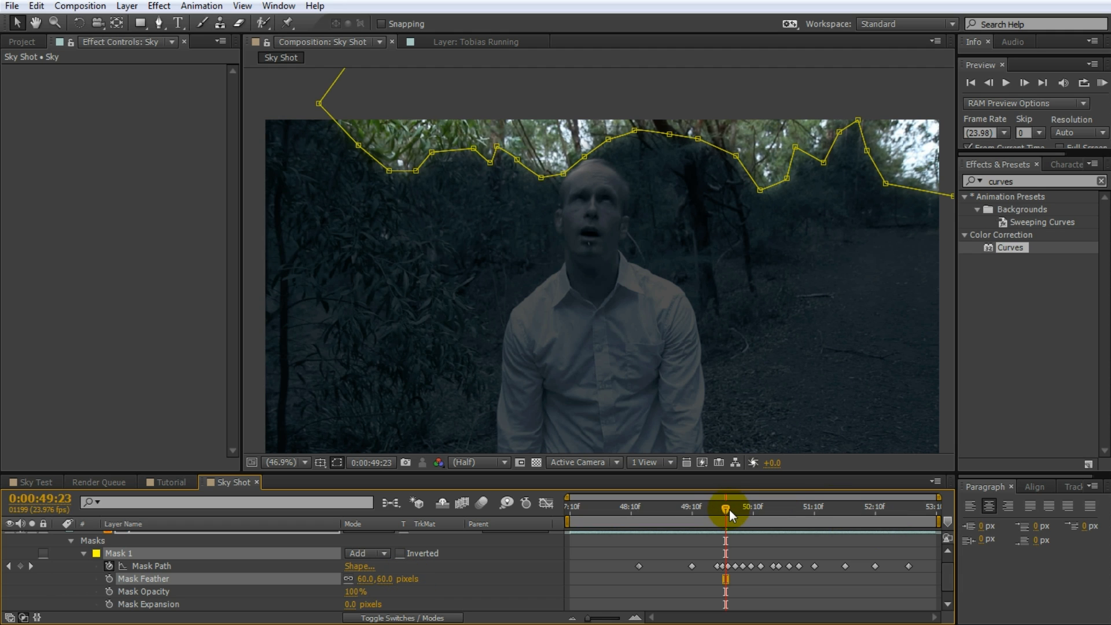
mouse_move(901, 138)
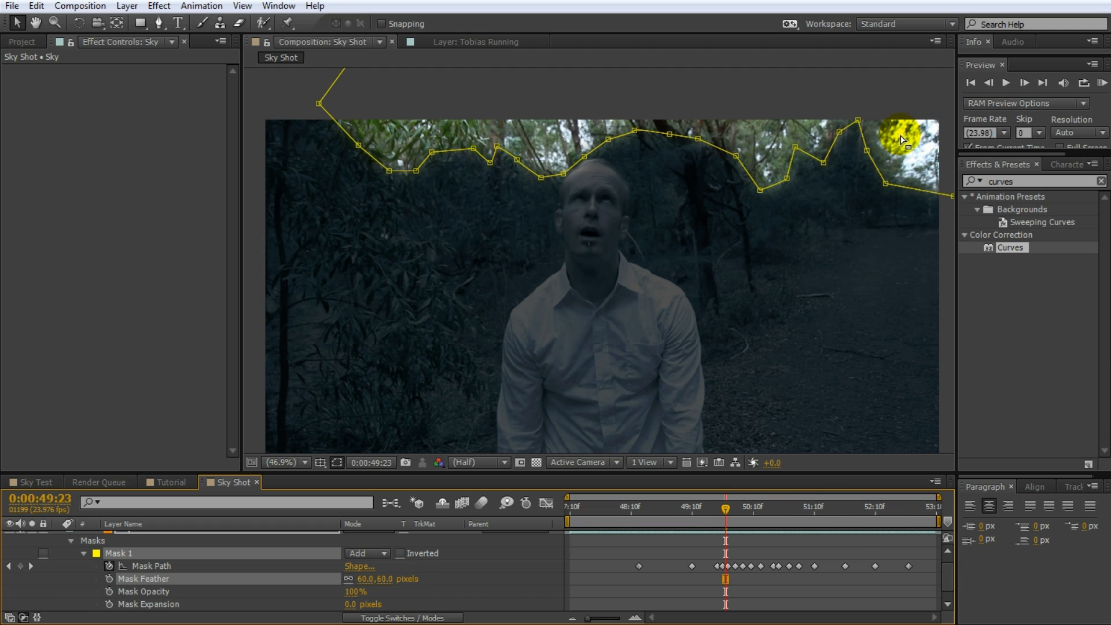
mouse_move(1060, 219)
type("extract")
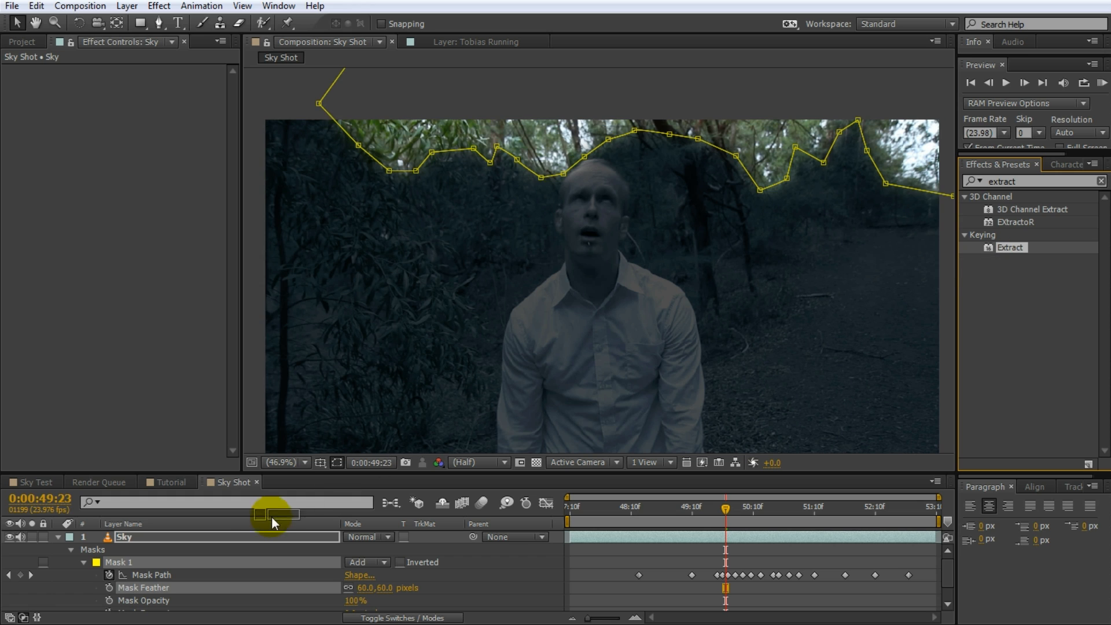
Apply Extract to the Sky layer with Black Point 192 and Black Softness about 74
double_click(1010, 247)
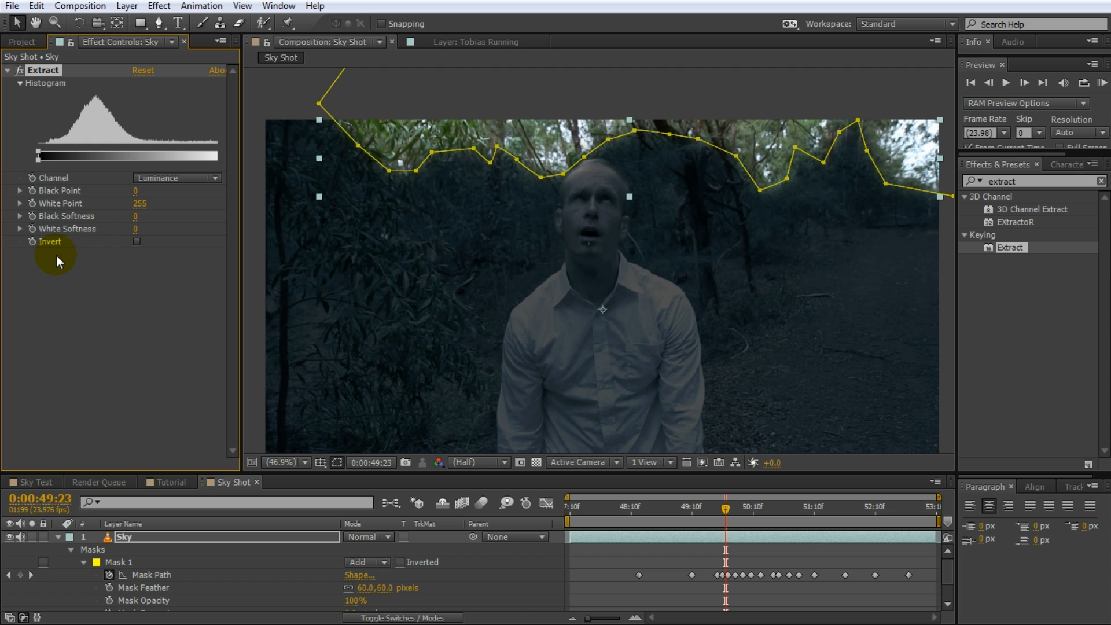
left_click(135, 190)
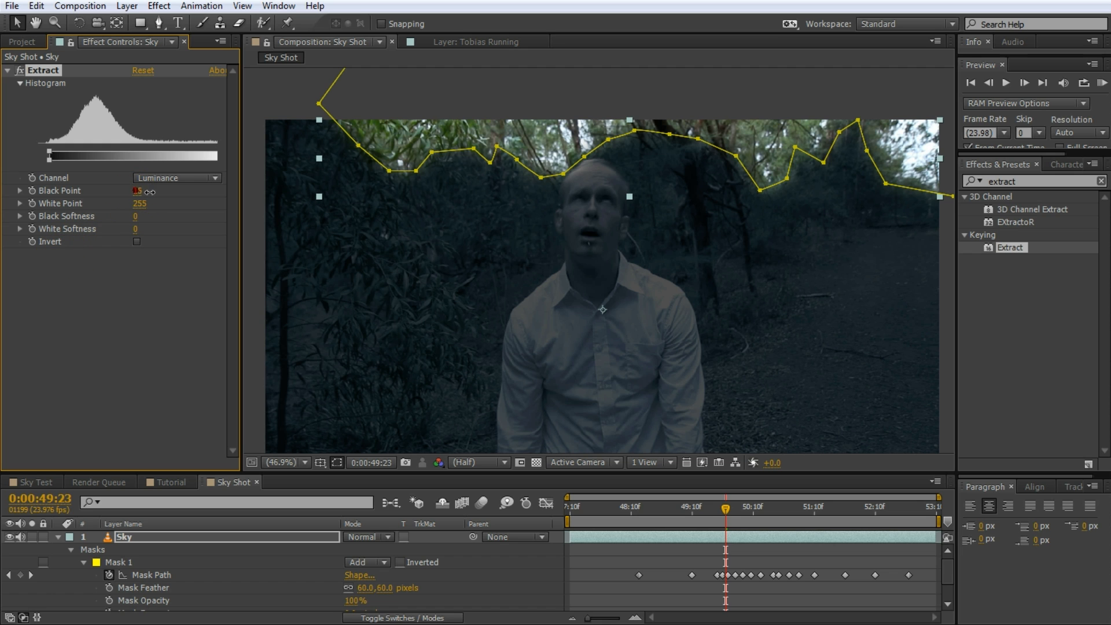
left_click_drag(74, 155, 130, 155)
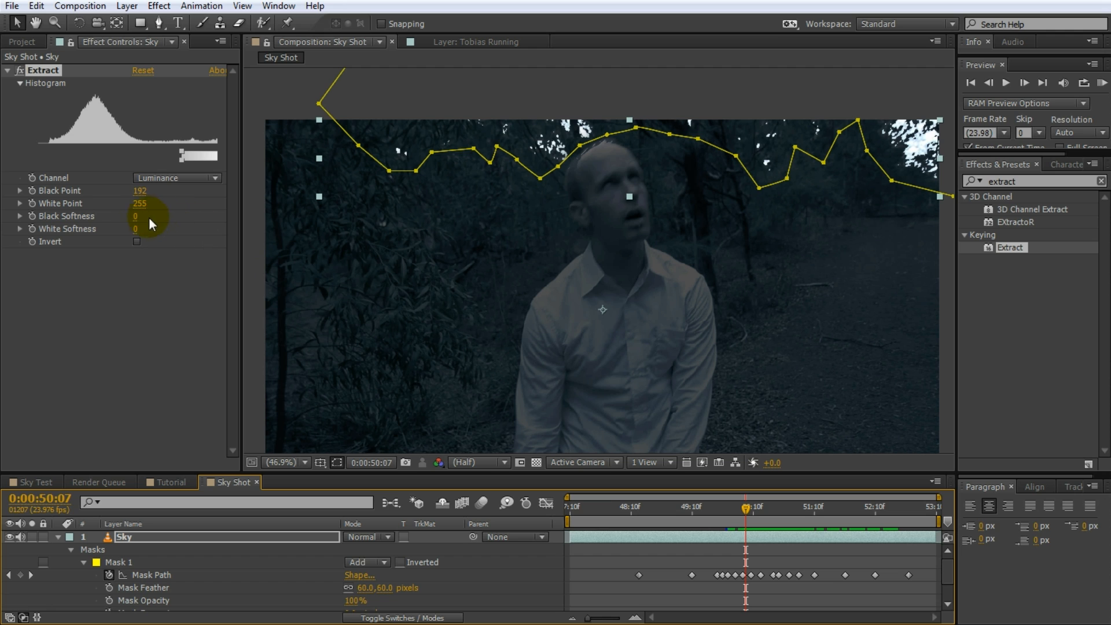
left_click_drag(135, 216, 157, 215)
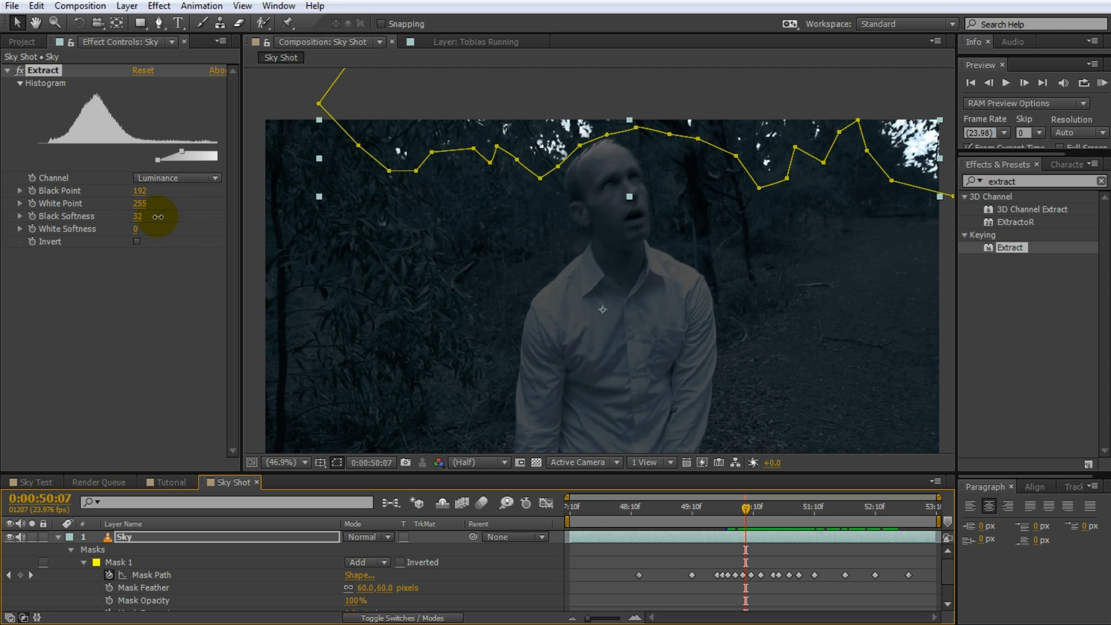
left_click_drag(136, 216, 183, 216)
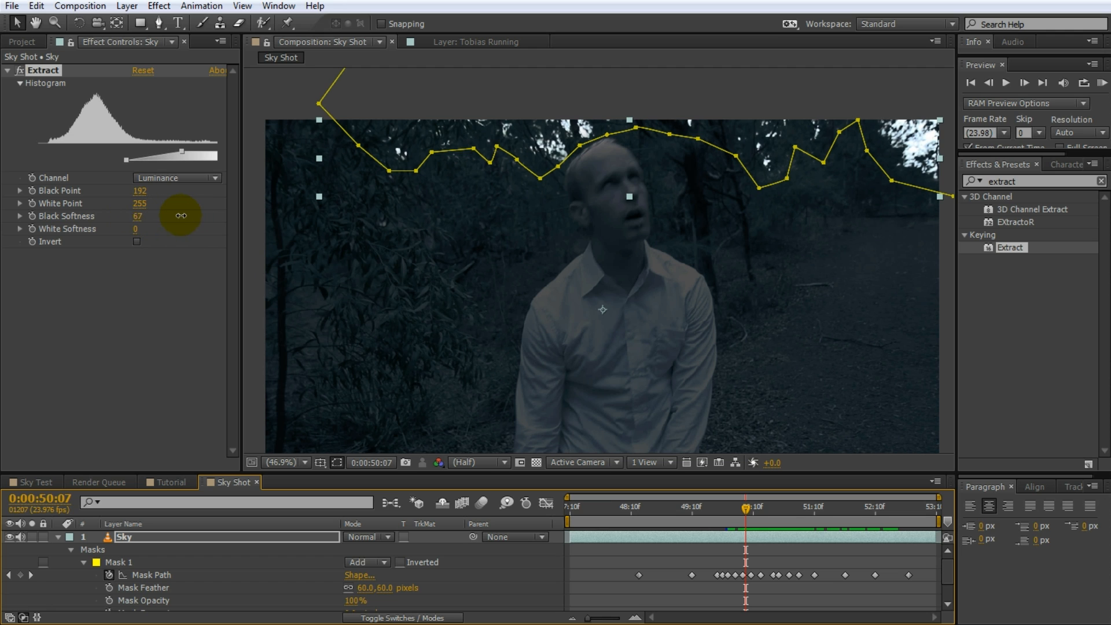
left_click_drag(137, 216, 188, 218)
type("curves")
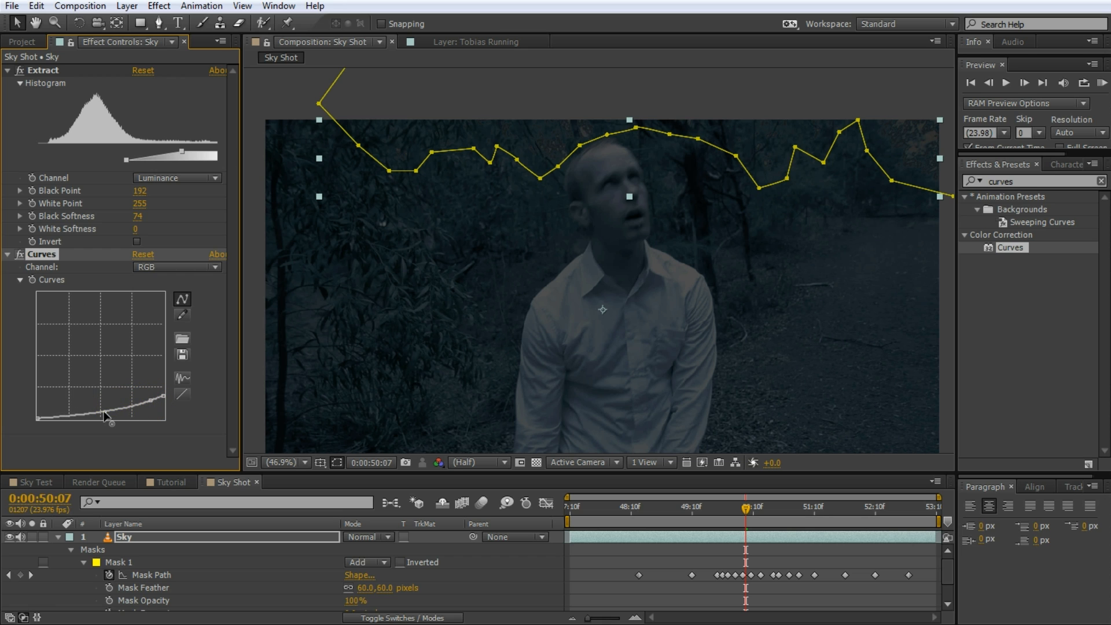
Lower the sky's RGB Curves, then pull the Red channel curve down
left_click(85, 411)
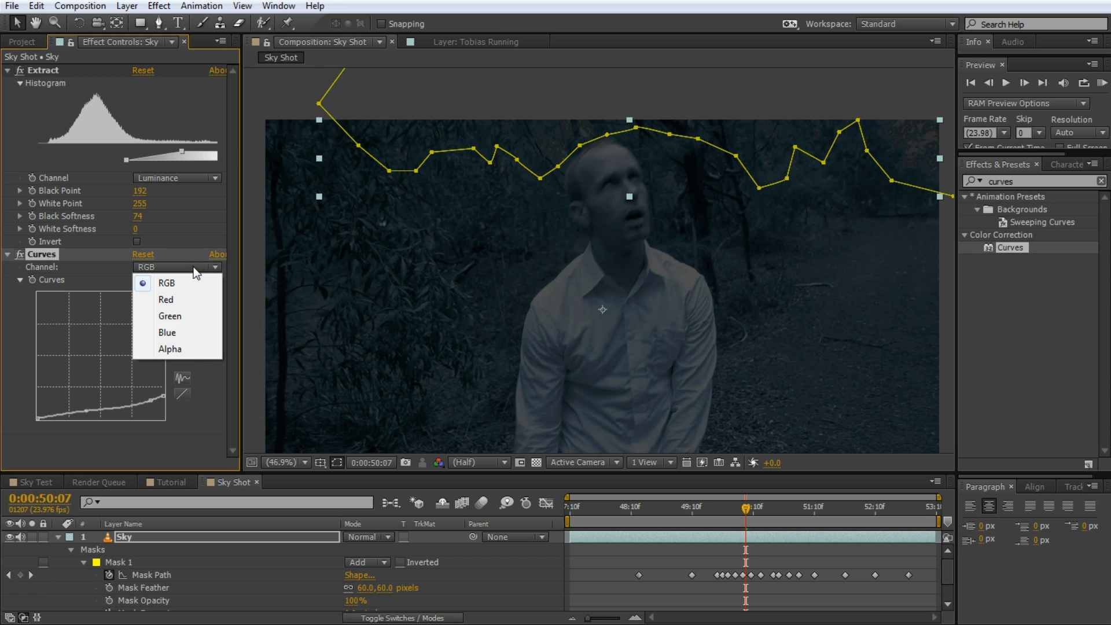
left_click(166, 299)
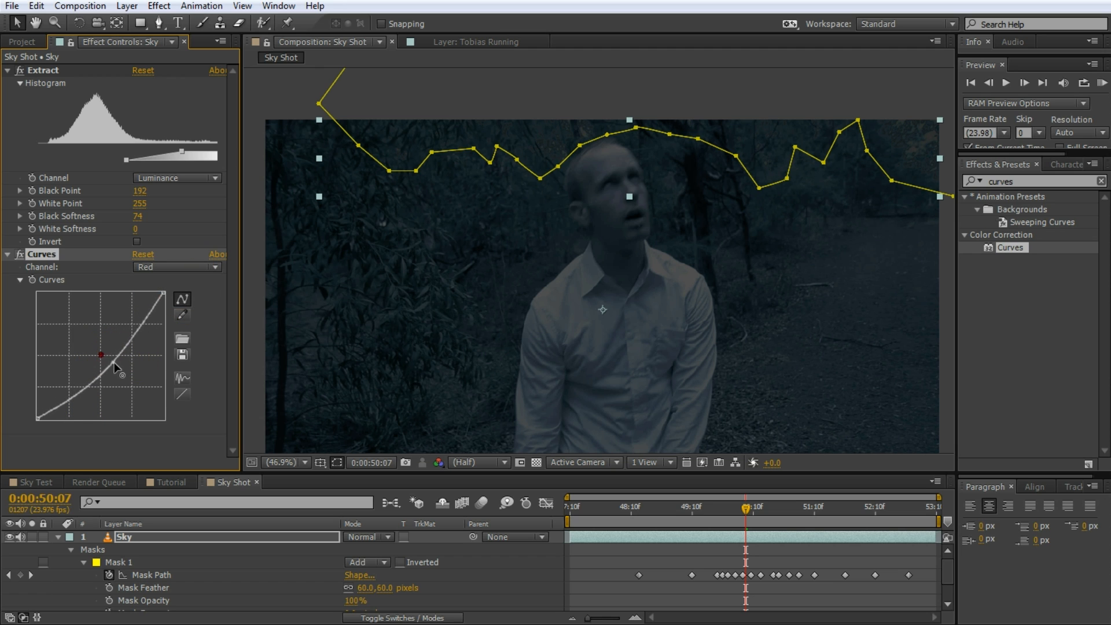
left_click(176, 266)
type("hue")
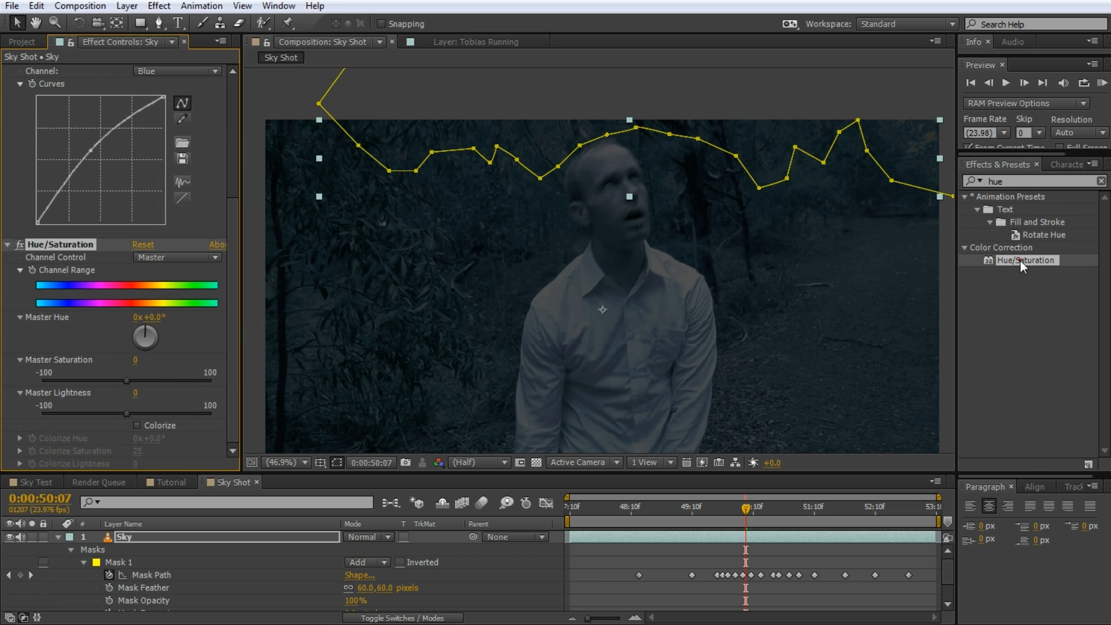
mouse_move(230, 363)
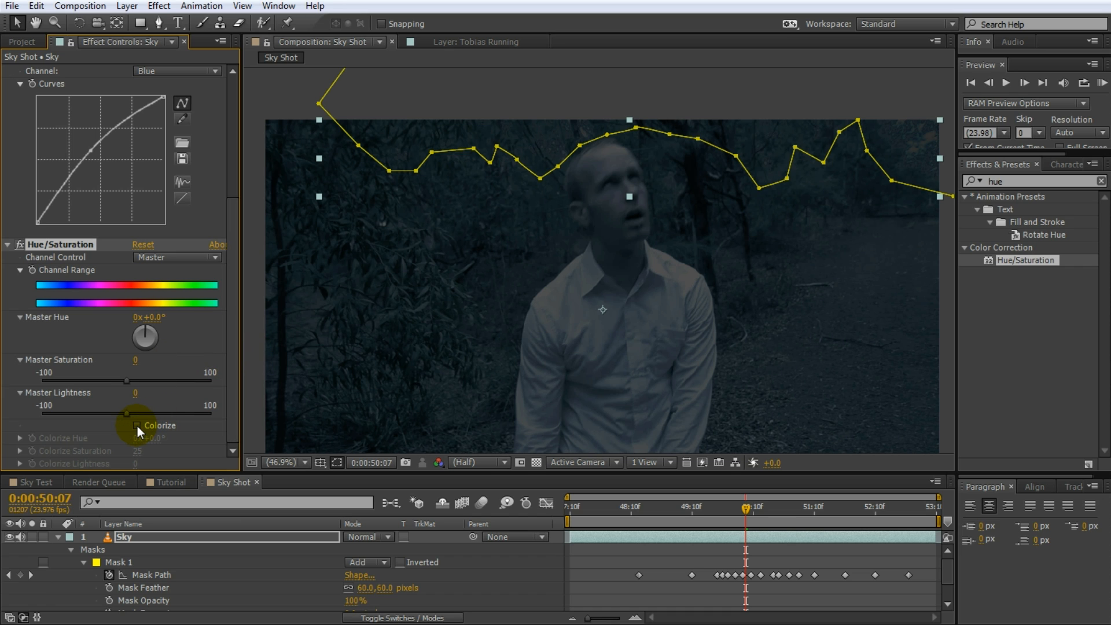
Enable Colorize in the Sky layer's Hue/Saturation effect to tint the sky
left_click(136, 425)
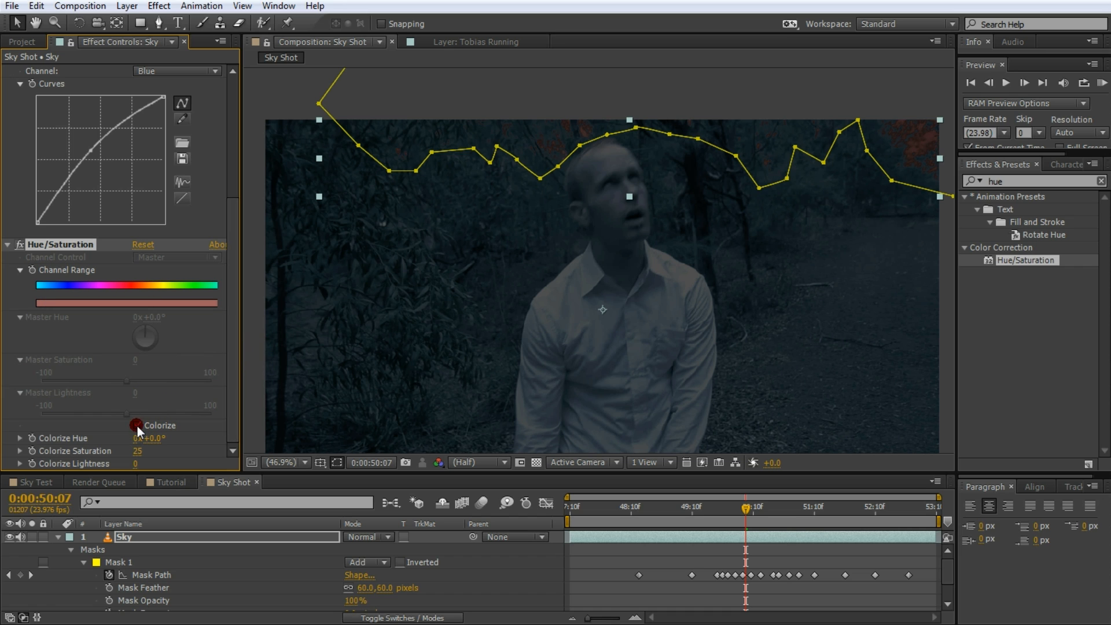
left_click(136, 425)
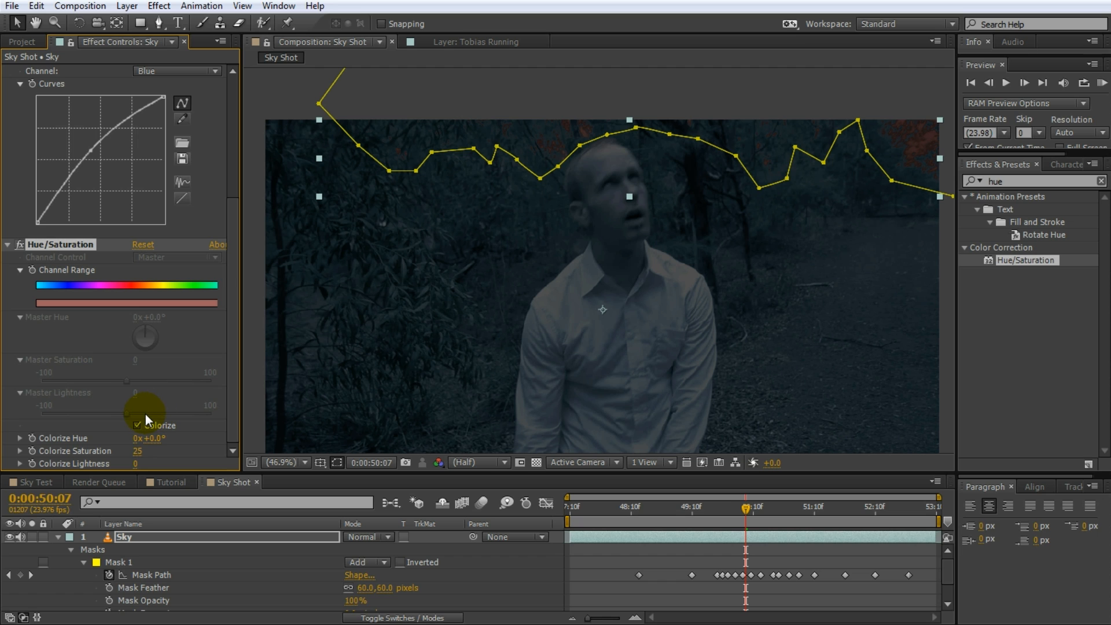